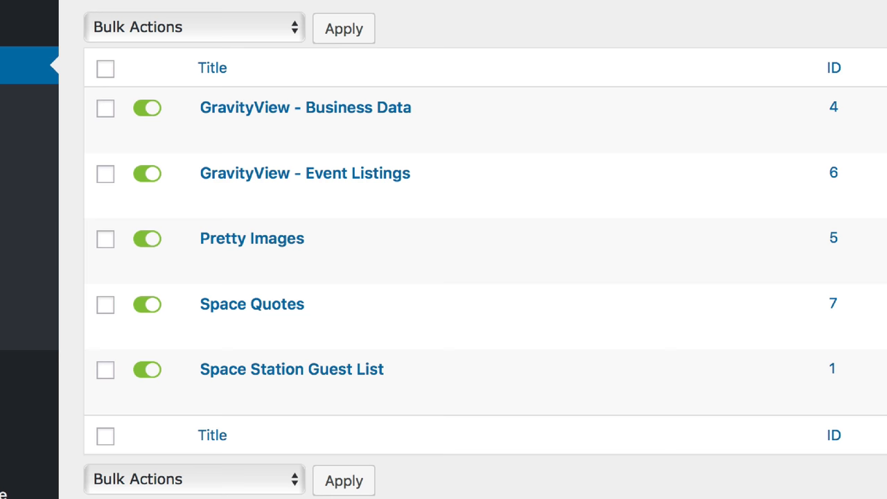
pyautogui.moveTo(333, 346)
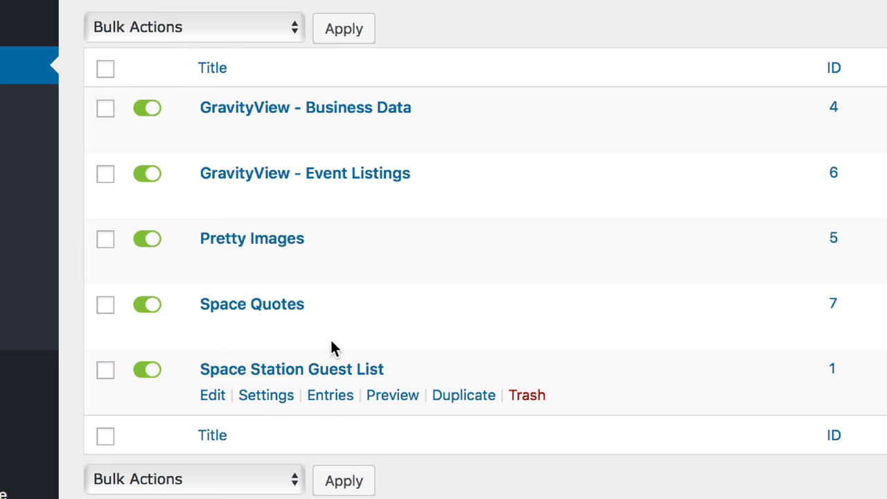
# Step: Open the Space Quotes form and review its Name, Quote, Website, Photo and Show Entry fields
pyautogui.click(251, 304)
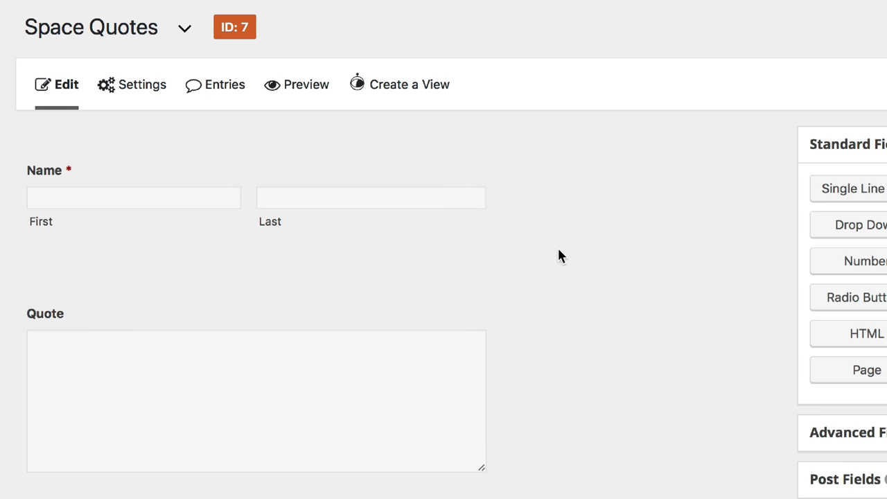
pyautogui.click(256, 400)
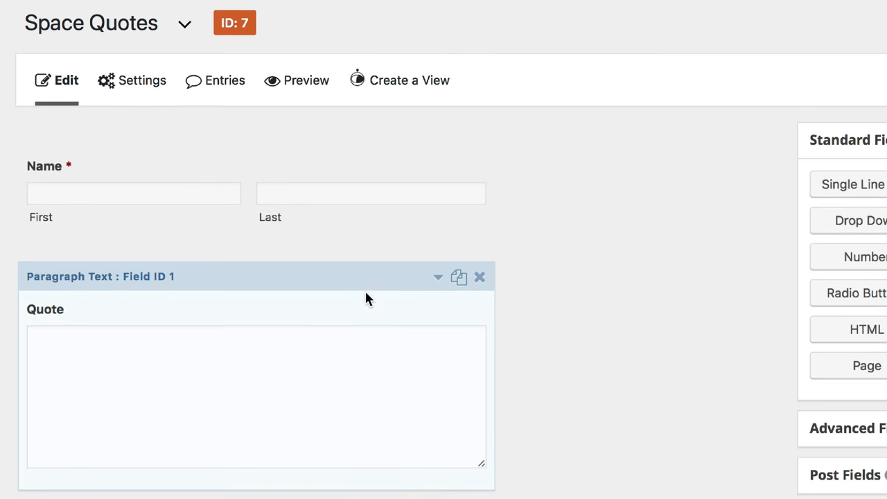
pyautogui.scroll(-3)
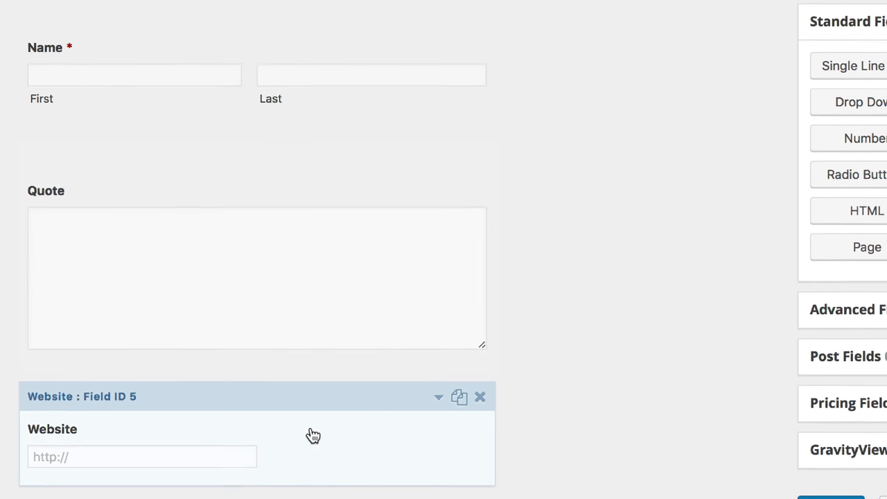
pyautogui.scroll(-3)
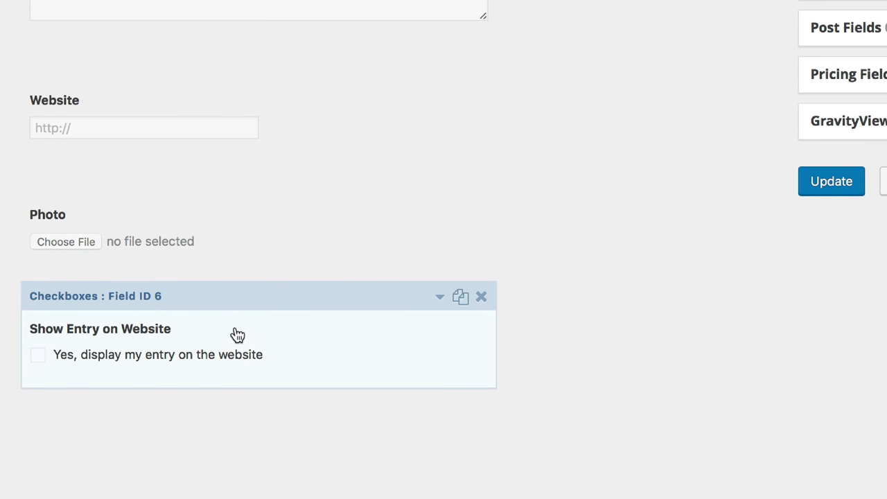
pyautogui.moveTo(238, 339)
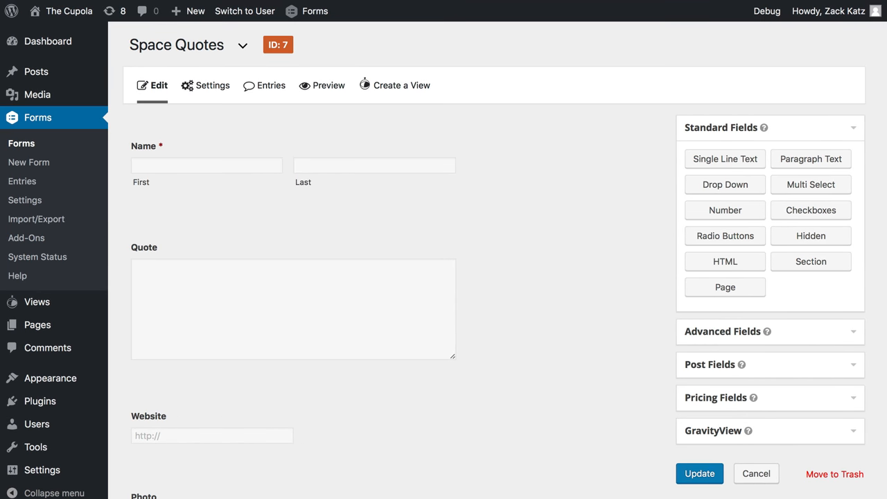
pyautogui.moveTo(272, 105)
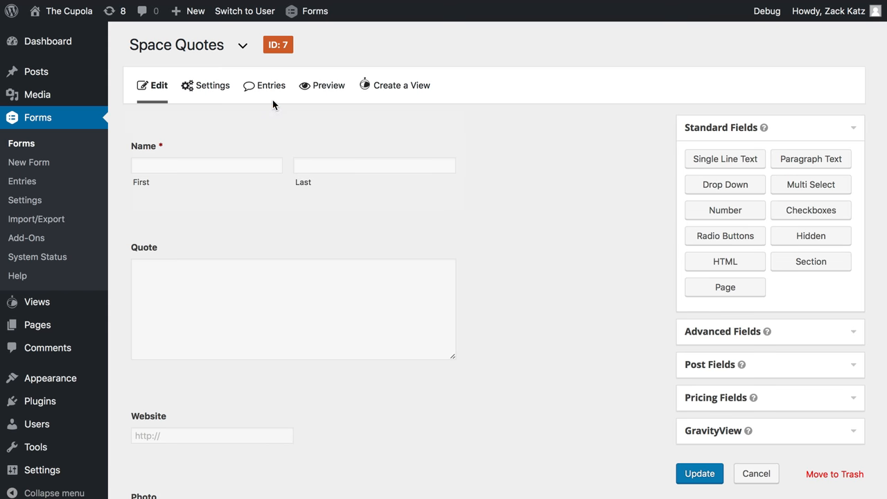
# Step: Create a View from the Space Quotes entries and title it 'Space Quotes'
pyautogui.click(271, 85)
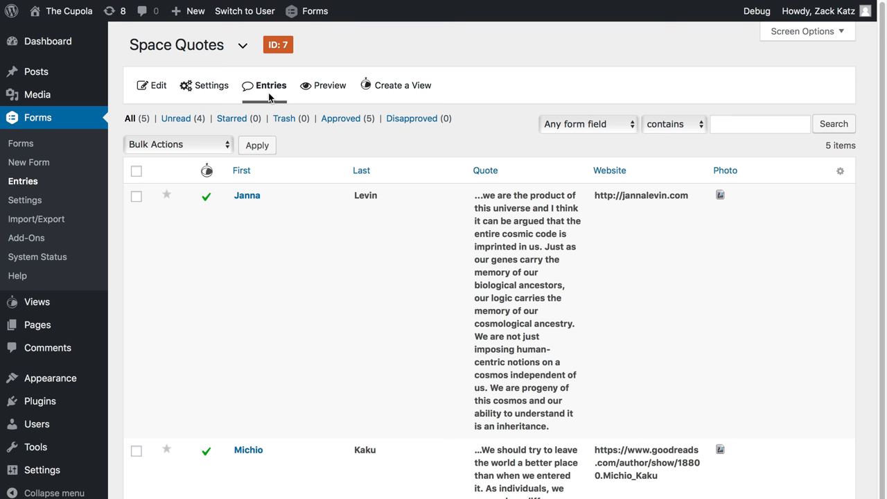
pyautogui.moveTo(402, 85)
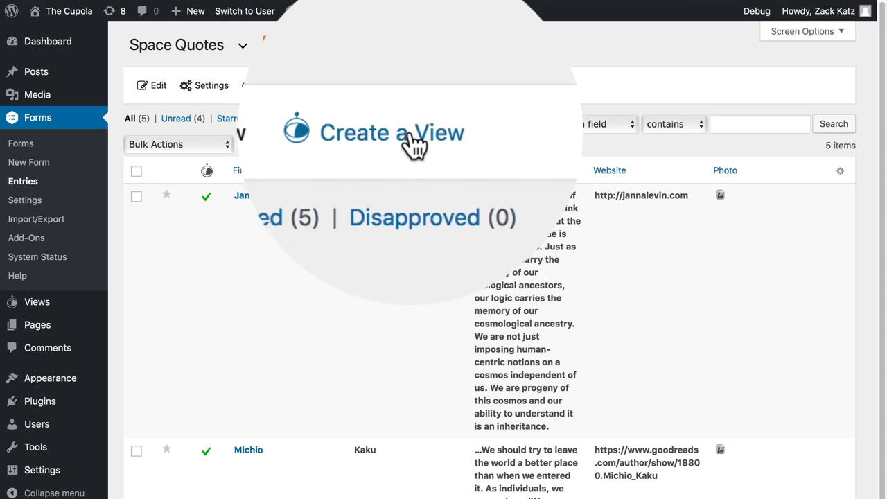
pyautogui.click(391, 133)
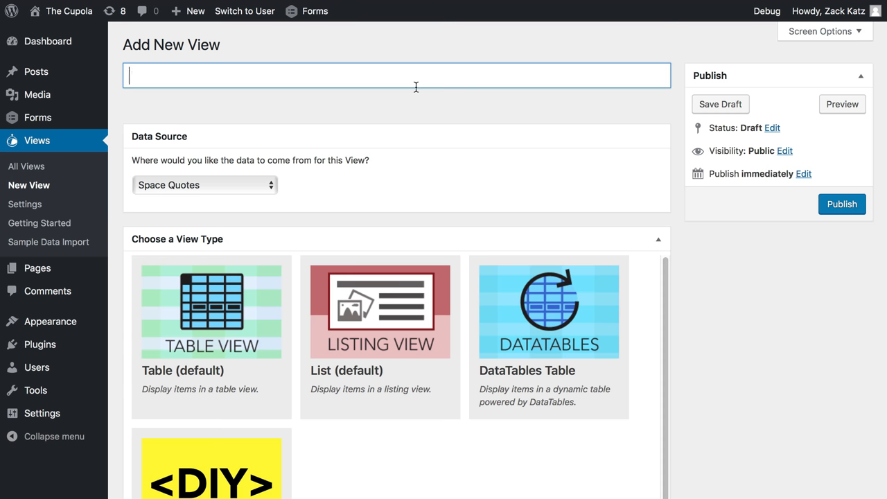
pyautogui.write('Spac')
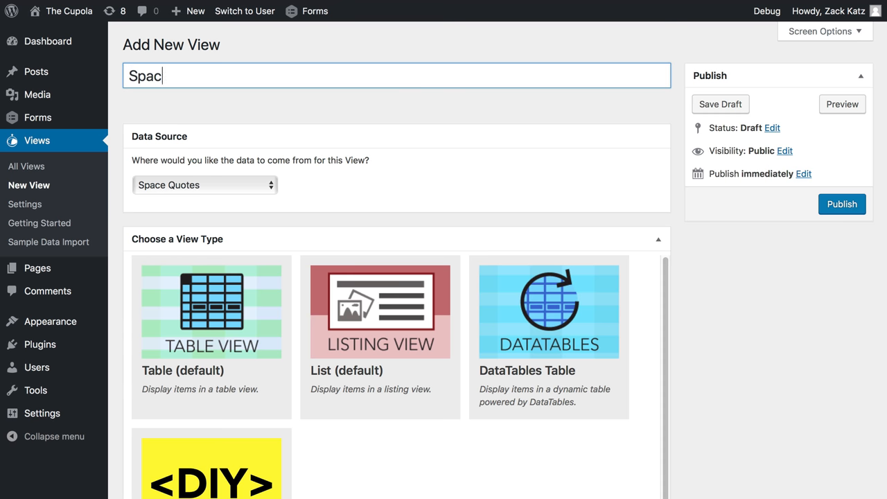
pyautogui.write('e Quotes')
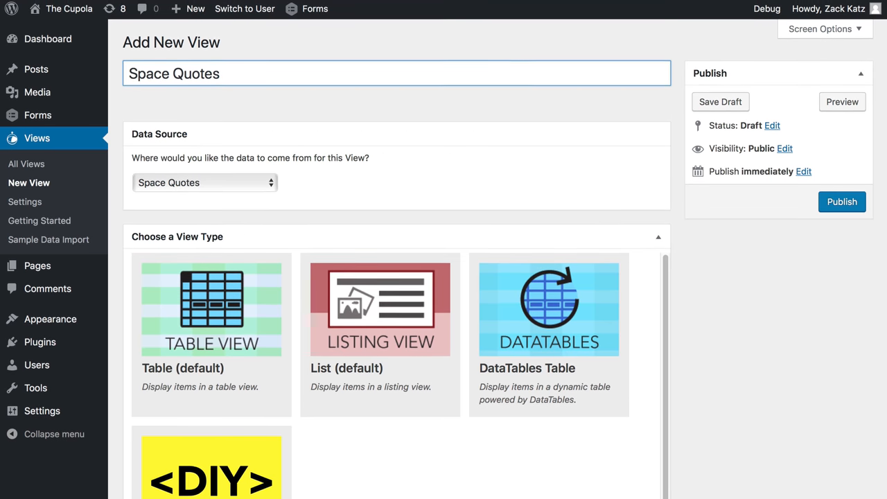
pyautogui.scroll(-3)
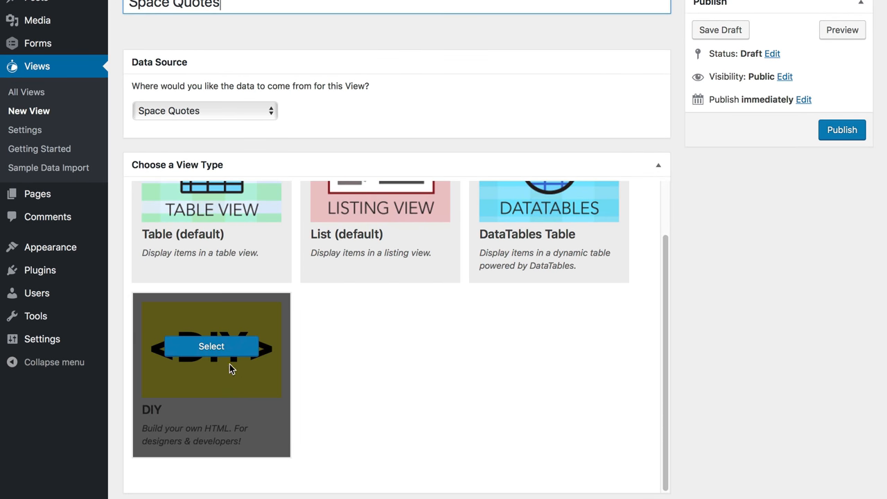
# Step: Choose the DIY layout, add Name, Quote and Website fields, and publish the View
pyautogui.click(211, 346)
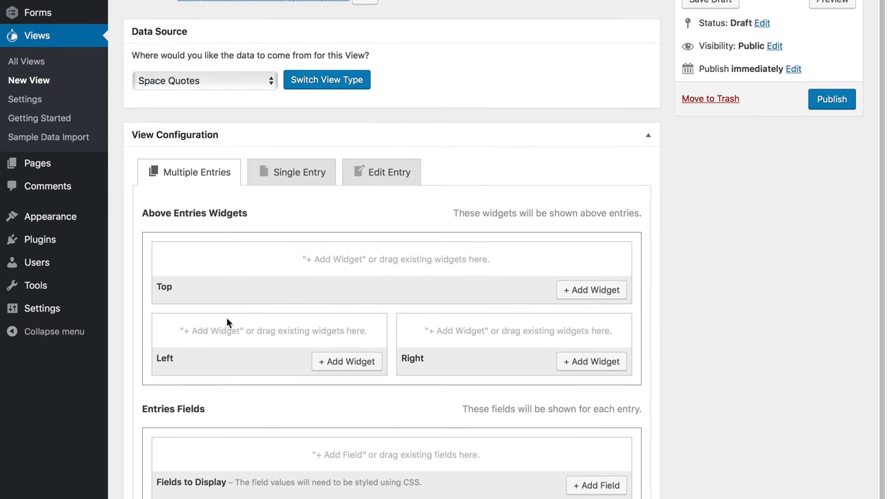
pyautogui.scroll(-3)
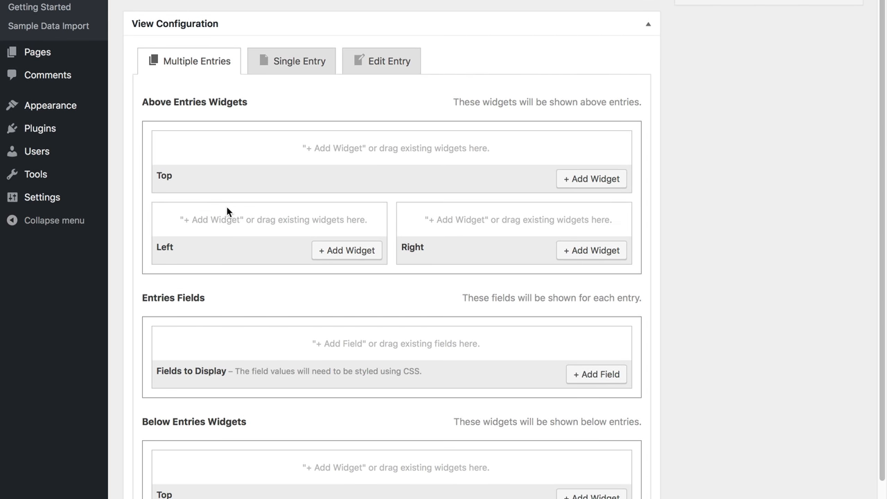
pyautogui.click(595, 374)
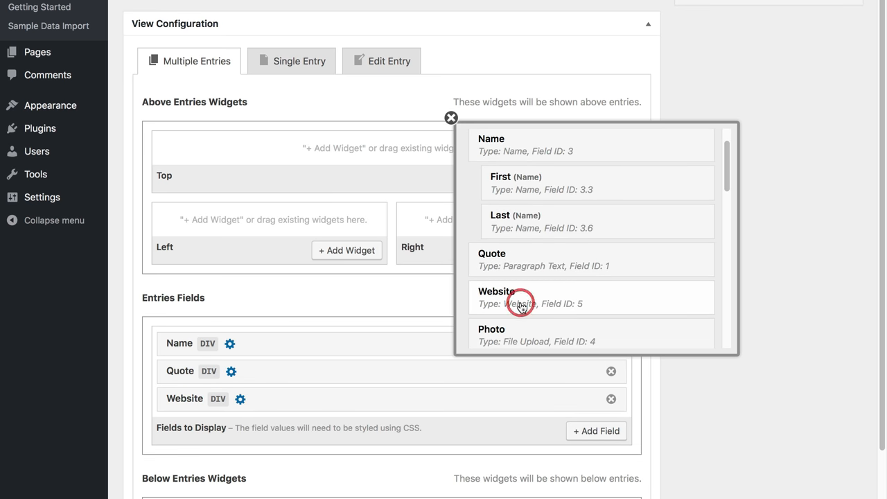
pyautogui.click(451, 118)
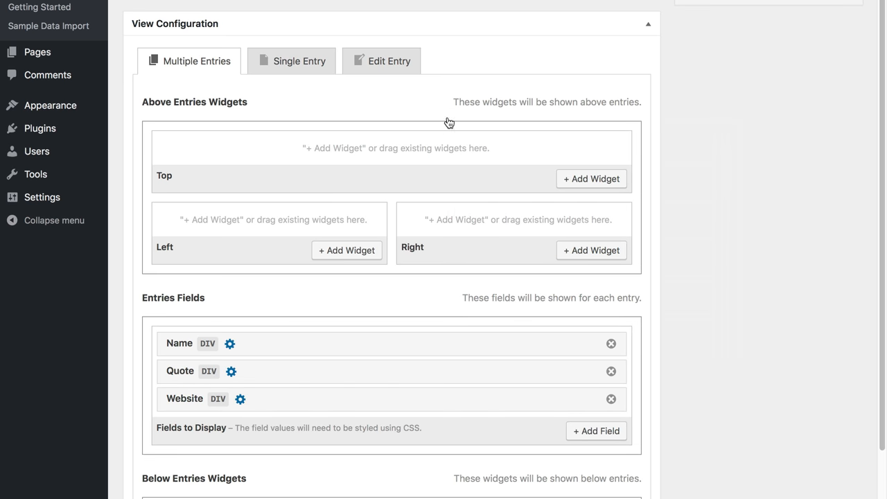
pyautogui.scroll(3)
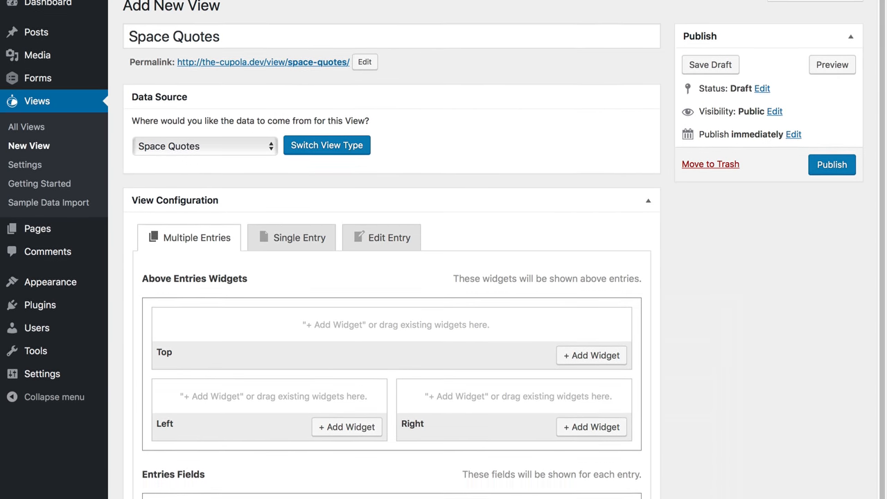
pyautogui.click(830, 203)
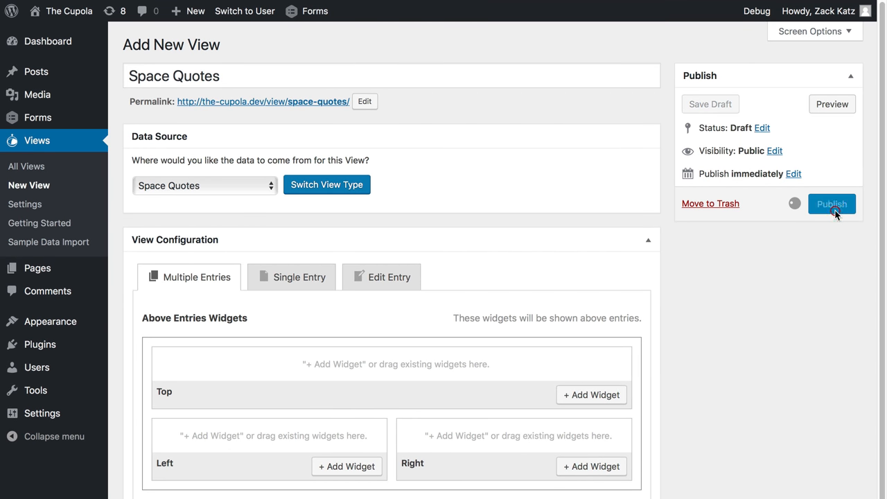
pyautogui.click(831, 203)
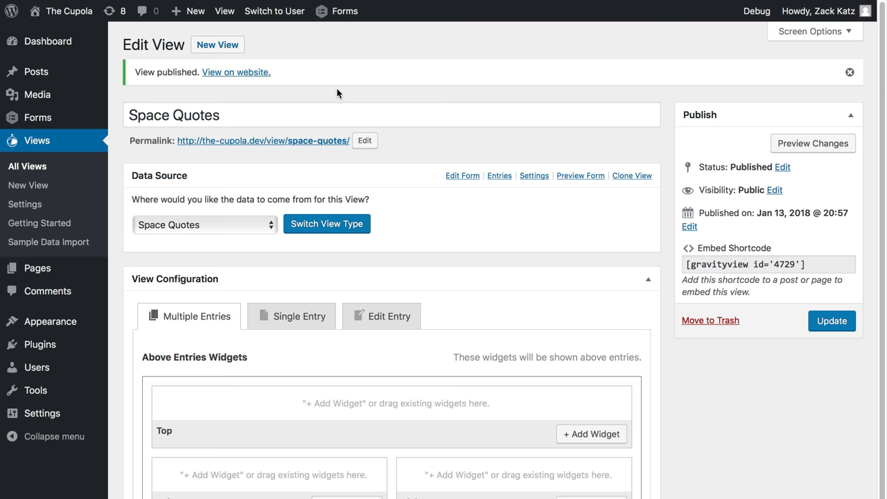
pyautogui.click(236, 72)
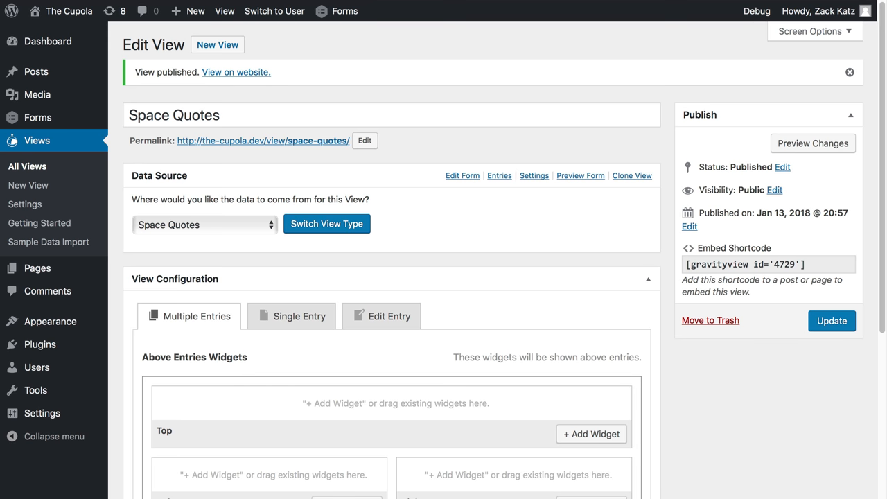
# Step: Set the Name field's container tag to H3
pyautogui.scroll(-3)
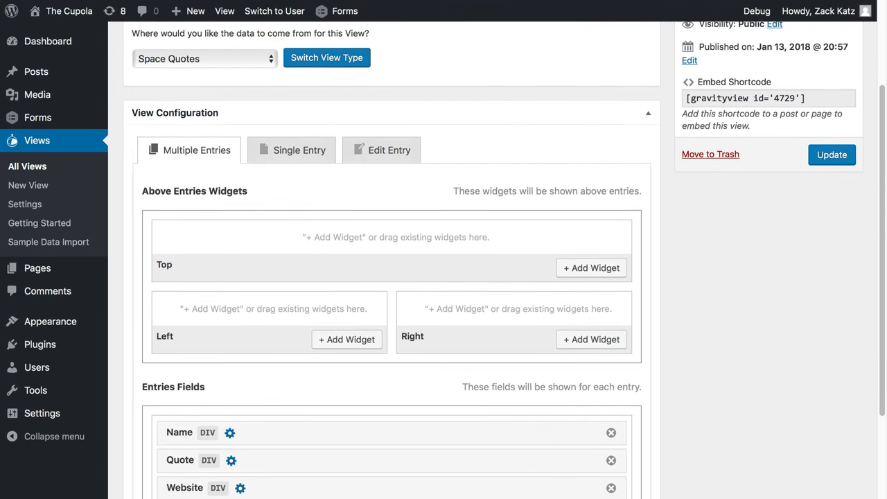
pyautogui.scroll(-3)
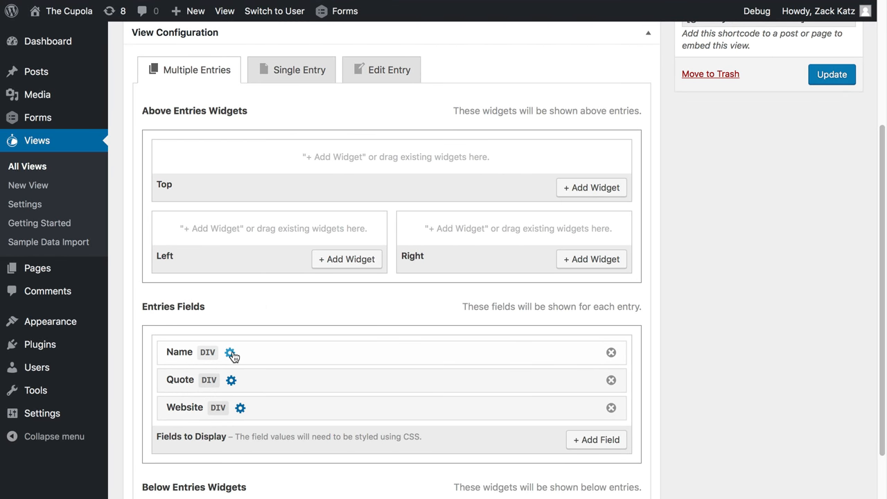
pyautogui.click(231, 353)
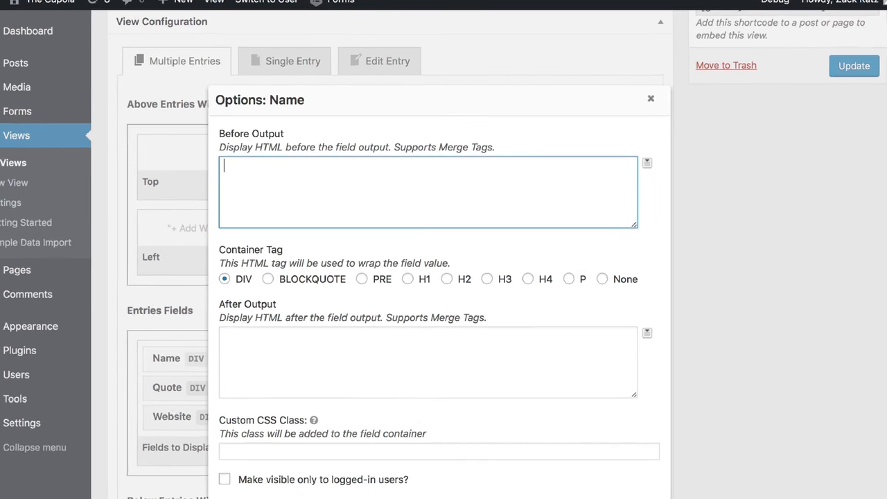
pyautogui.scroll(-3)
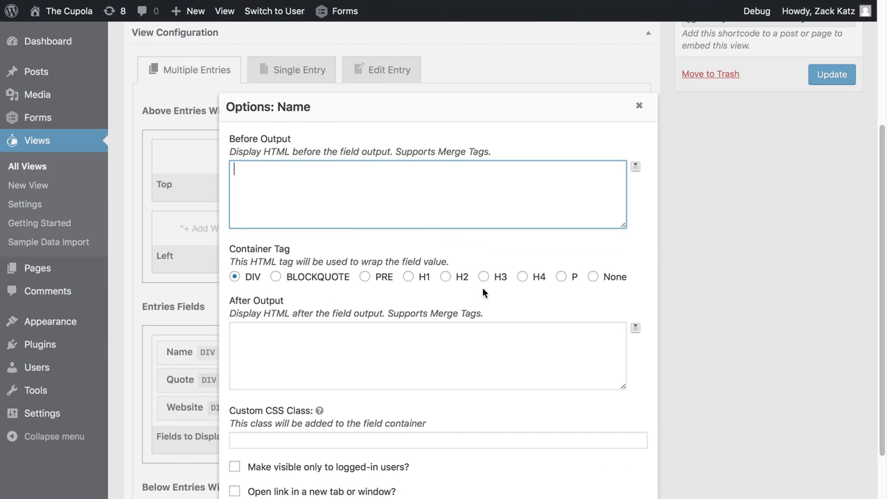
pyautogui.click(483, 276)
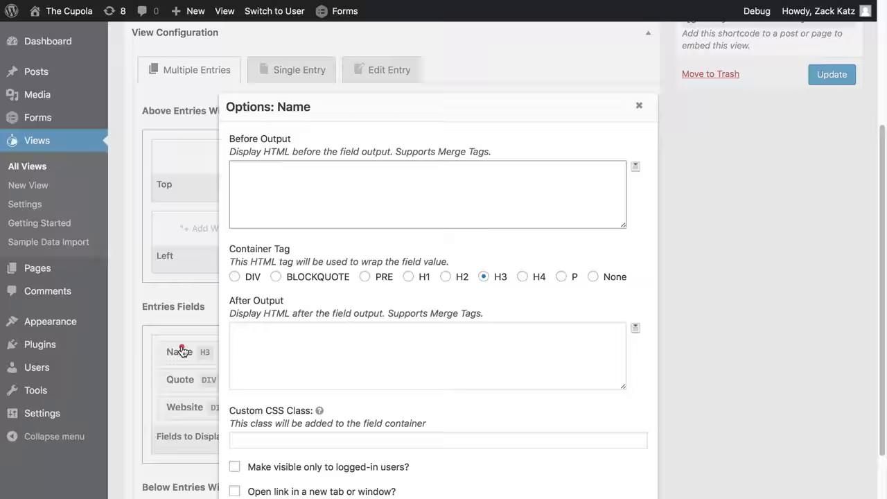
# Step: Set the Quote field's container tag to BLOCKQUOTE and the Website field's to P
pyautogui.click(180, 378)
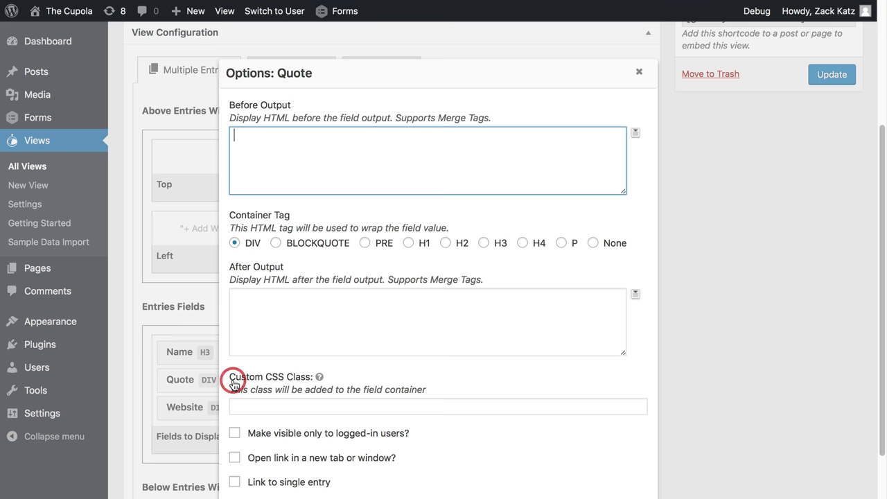
pyautogui.moveTo(304, 251)
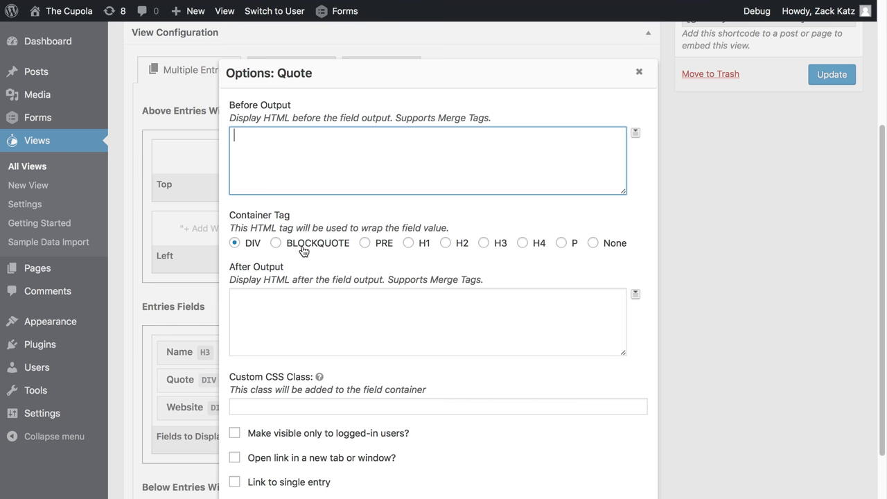
pyautogui.click(638, 71)
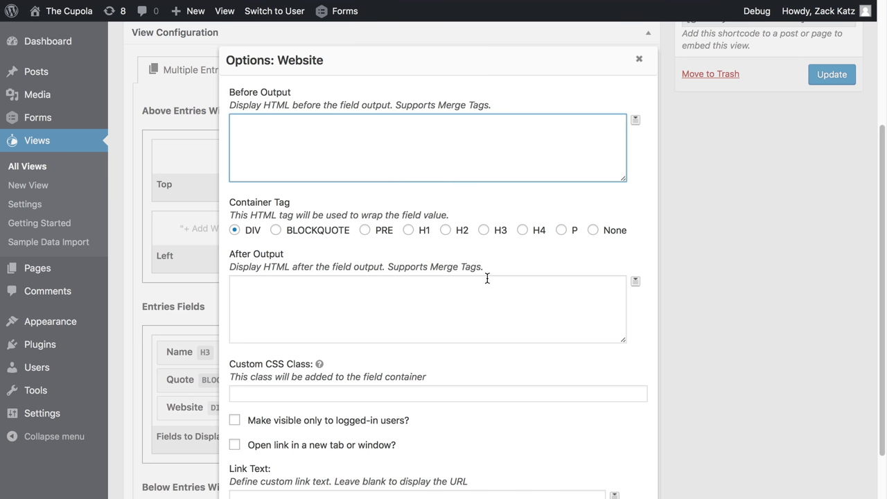
pyautogui.click(560, 229)
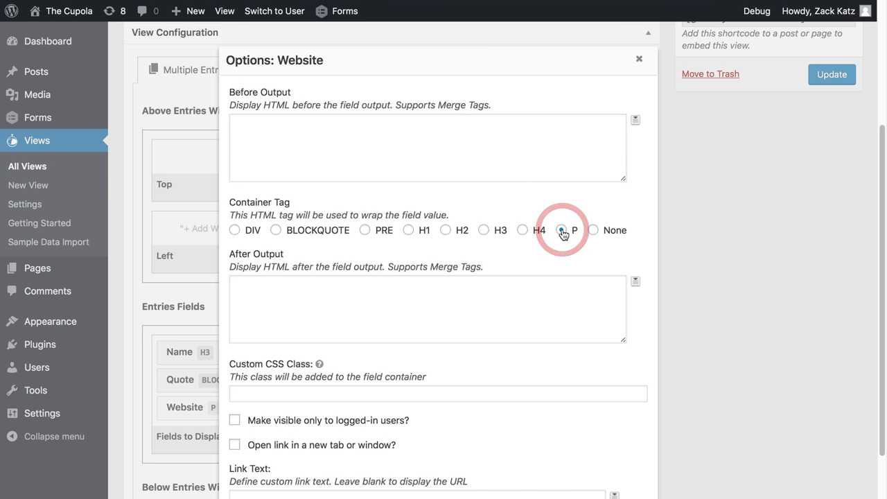
pyautogui.click(638, 58)
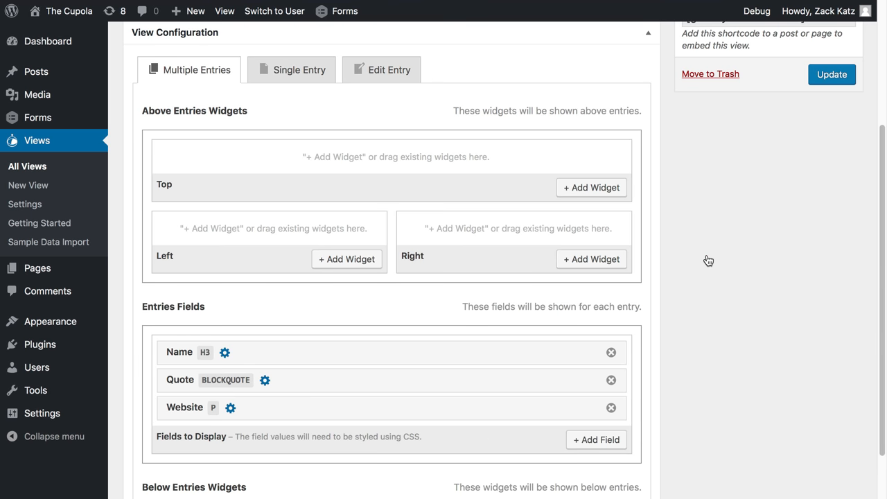
pyautogui.moveTo(831, 75)
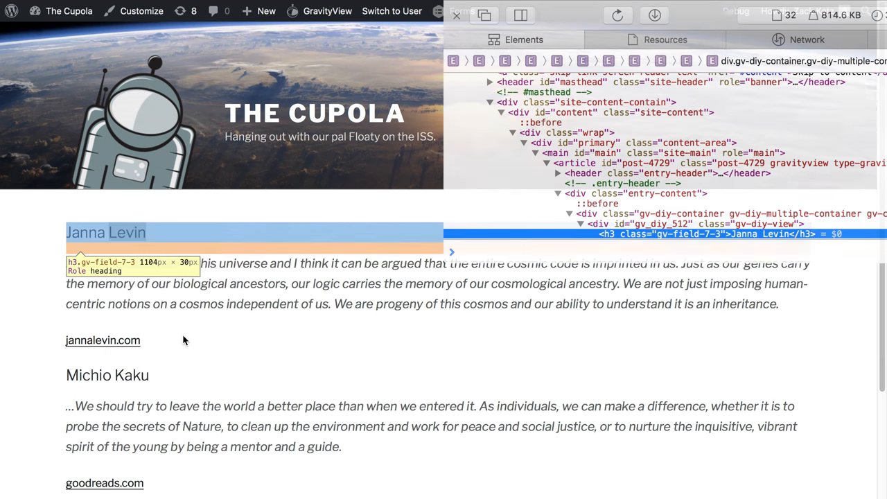
# Step: Check the live page's h3, blockquote and p markup, then return to the View editor
pyautogui.scroll(-3)
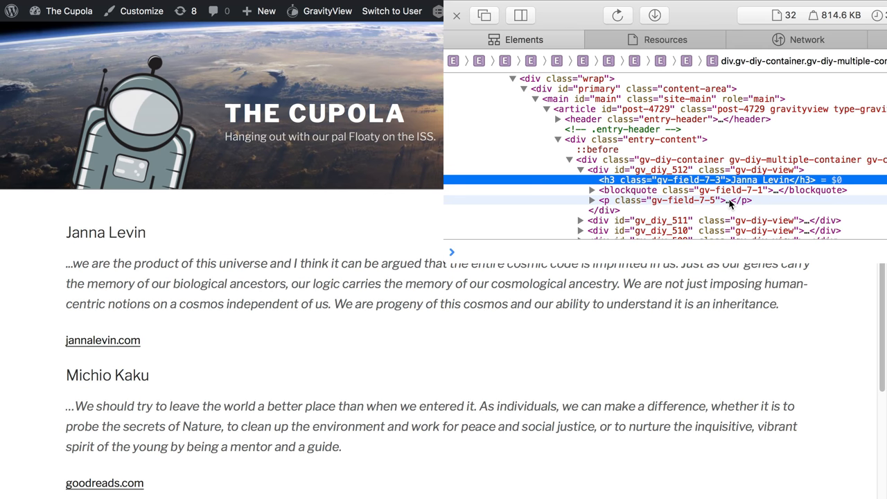
pyautogui.click(456, 15)
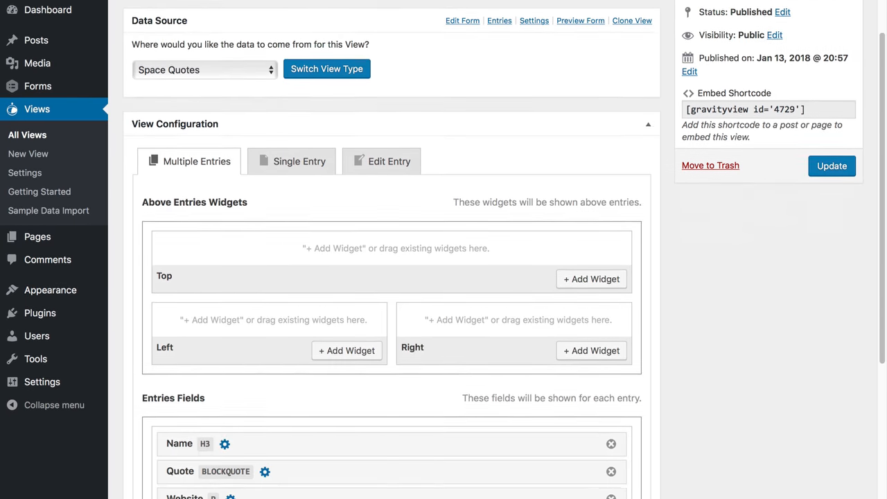
# Step: Add a Photo field below Name with the custom CSS class 'alignright'
pyautogui.click(595, 374)
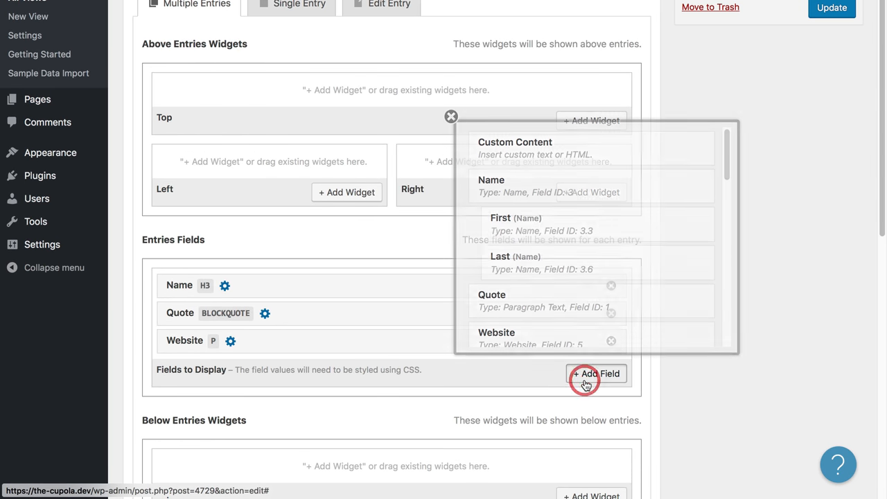
pyautogui.scroll(-3)
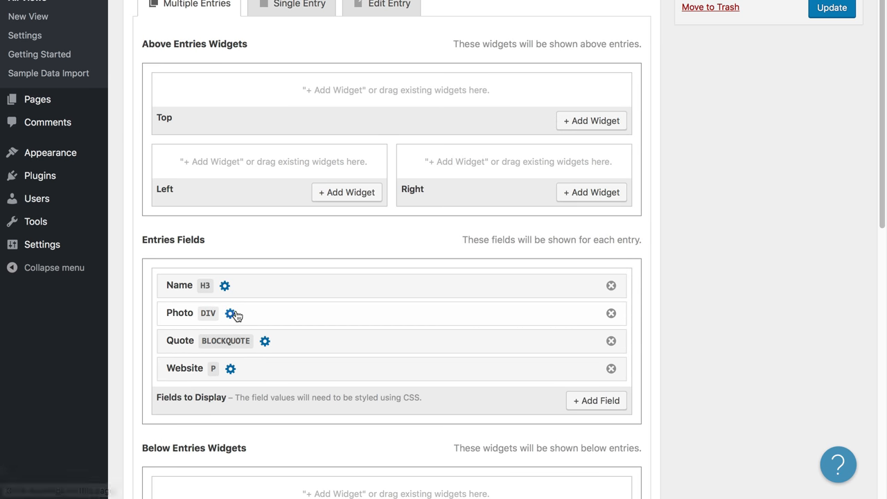
pyautogui.click(232, 313)
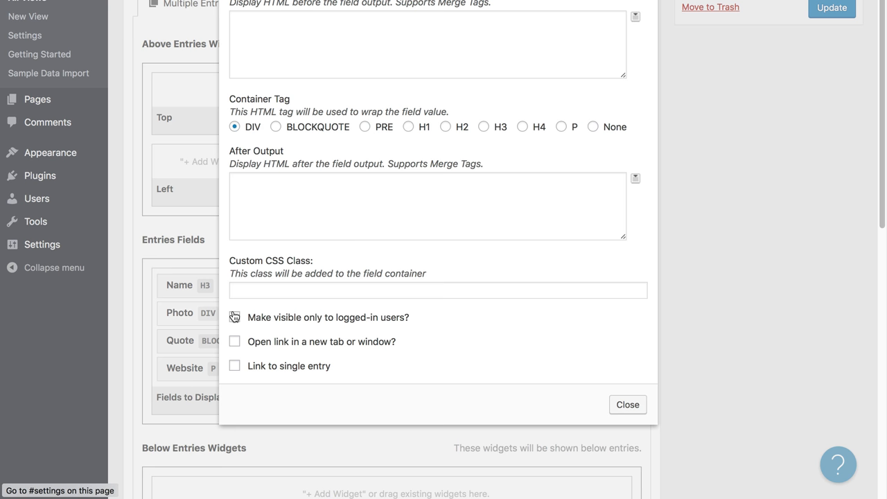
pyautogui.write('align')
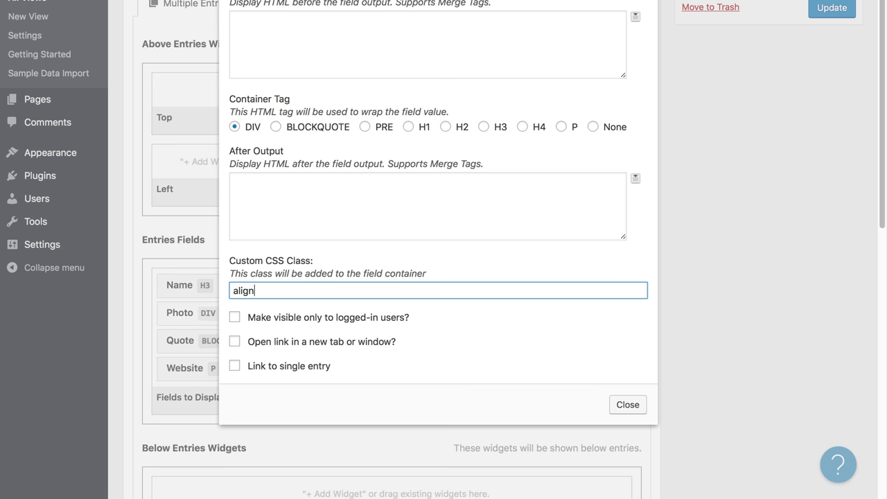
pyautogui.write('right')
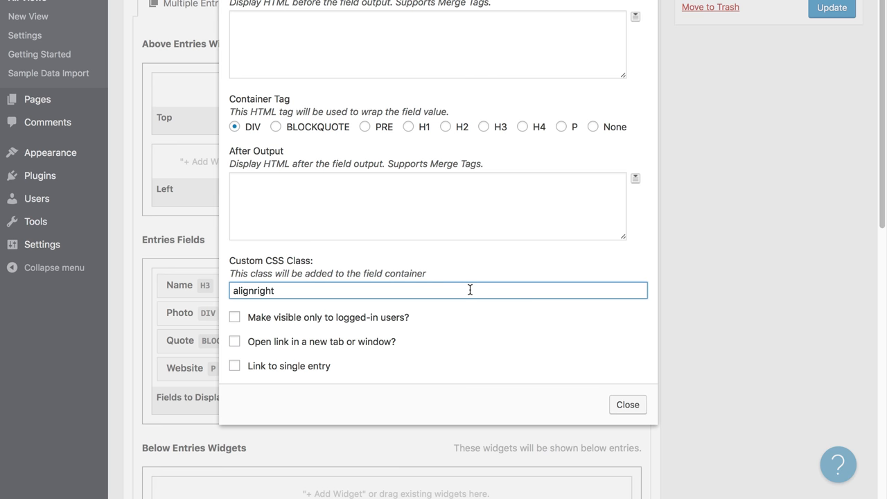
pyautogui.click(625, 404)
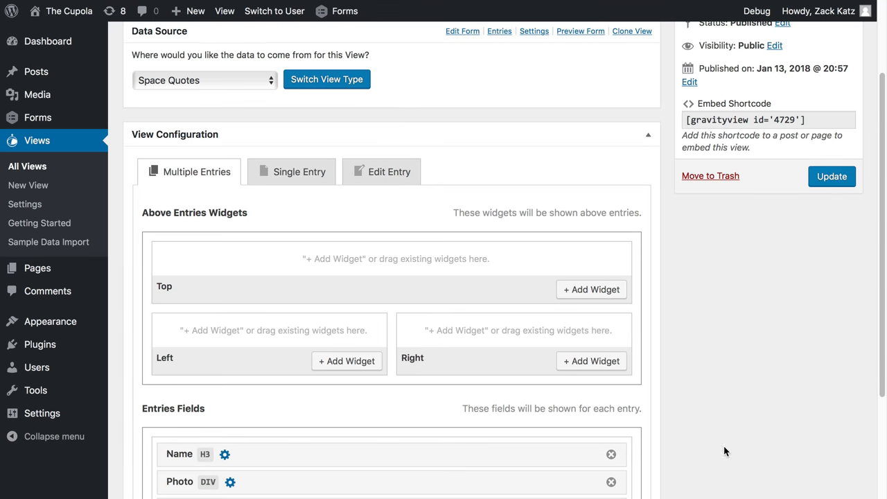
# Step: Update the View and check the right-floated photos on the live page
pyautogui.click(831, 176)
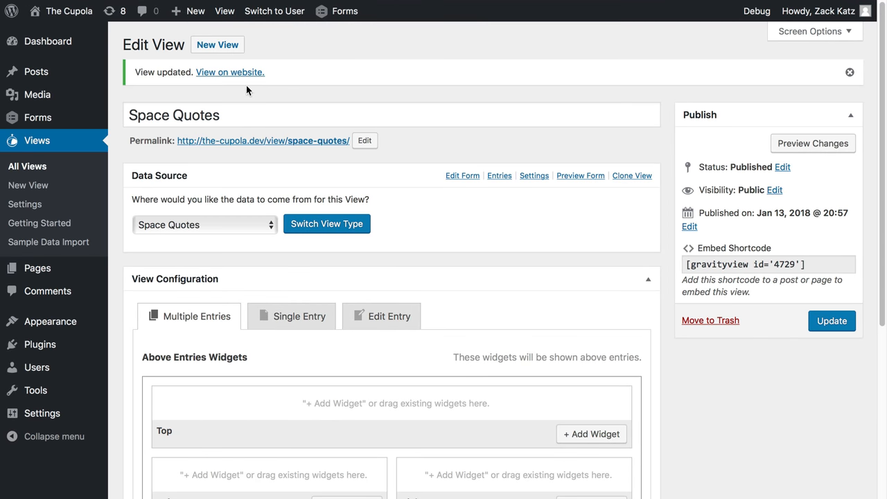
pyautogui.click(229, 72)
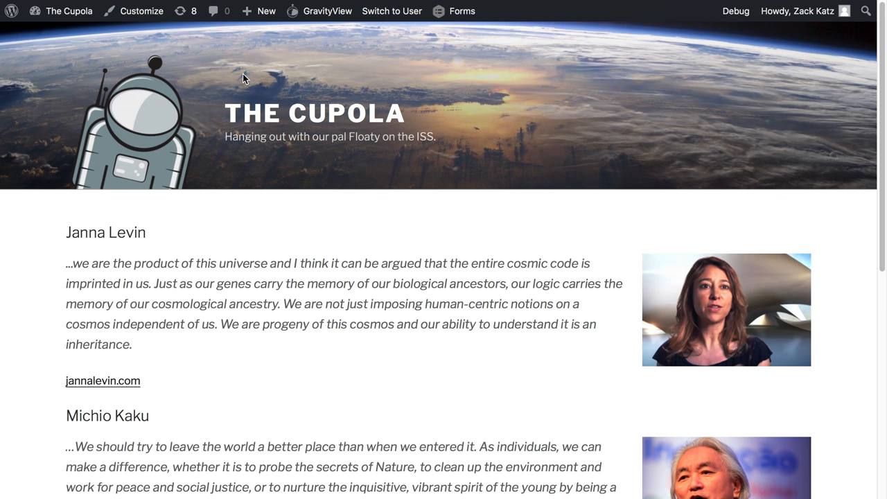
pyautogui.scroll(-3)
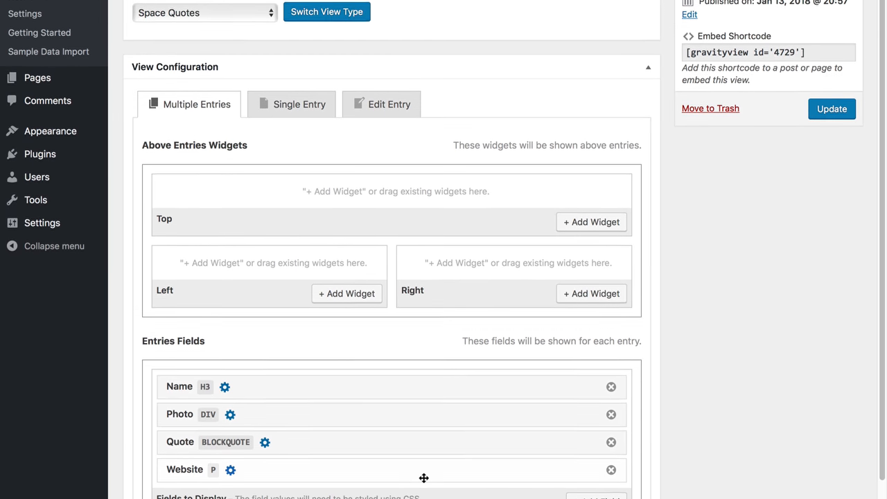
# Step: Switch the Website field's Container Tag from P to None
pyautogui.scroll(-3)
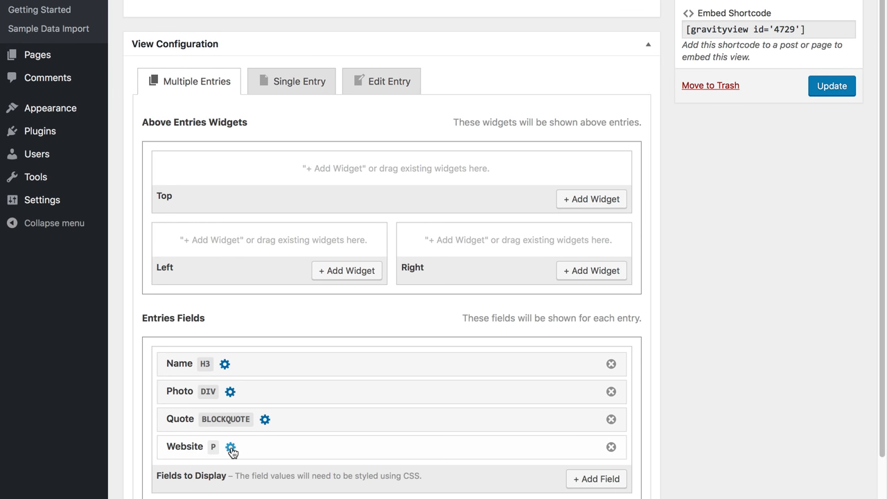
pyautogui.click(231, 448)
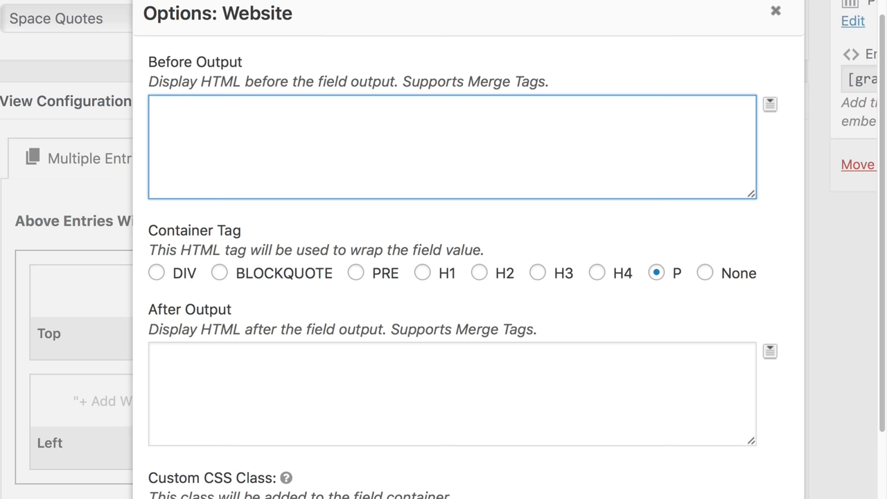
pyautogui.moveTo(580, 165)
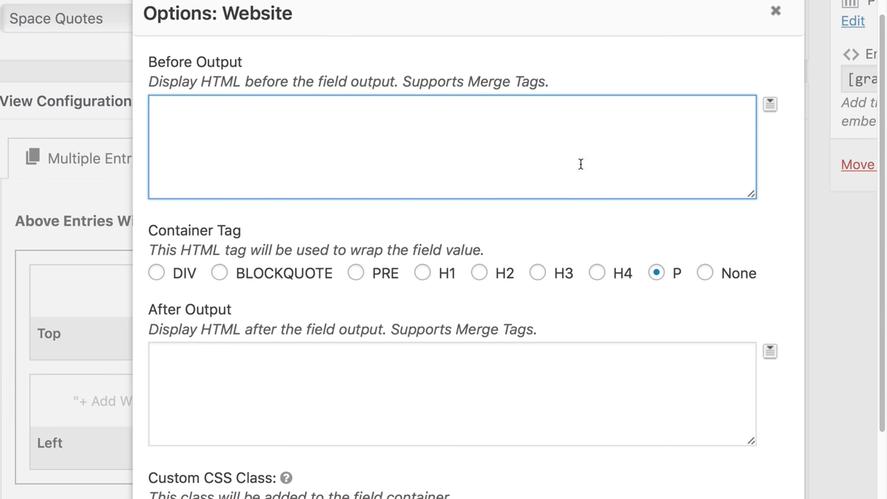
pyautogui.moveTo(656, 273)
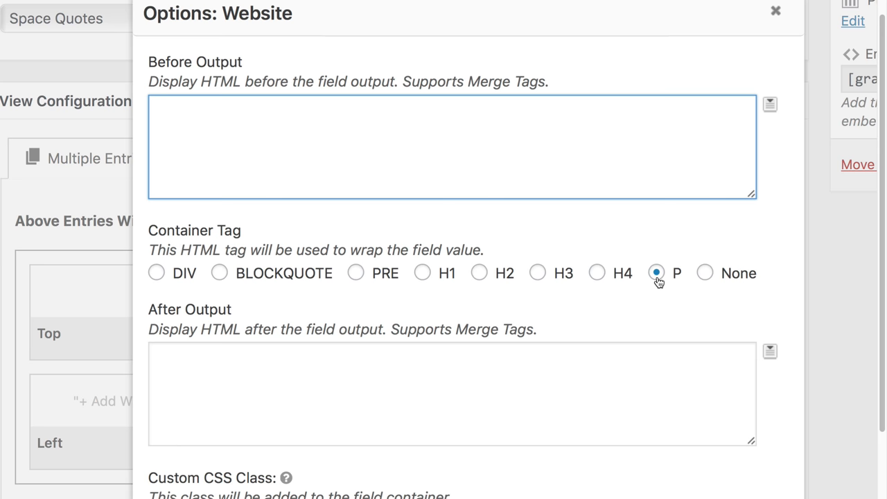
pyautogui.click(704, 272)
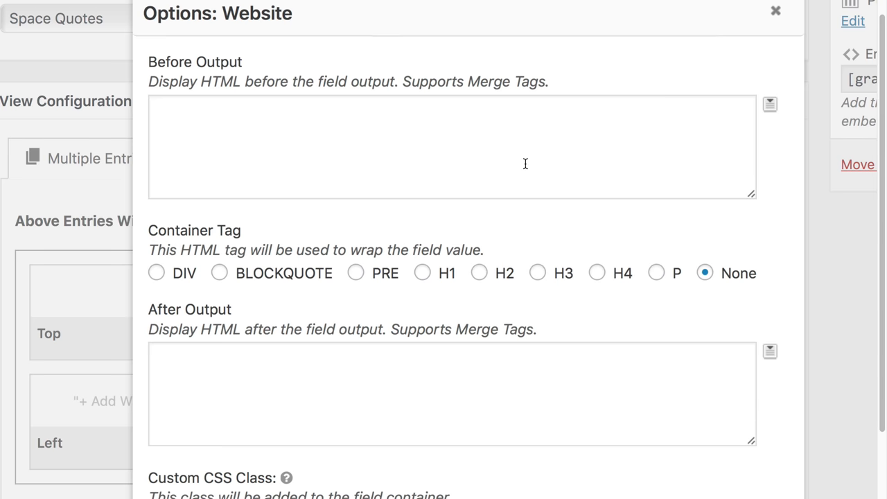
# Step: Enter <p> as the Website field's Before Output and </p> as After Output
pyautogui.write('<p>')
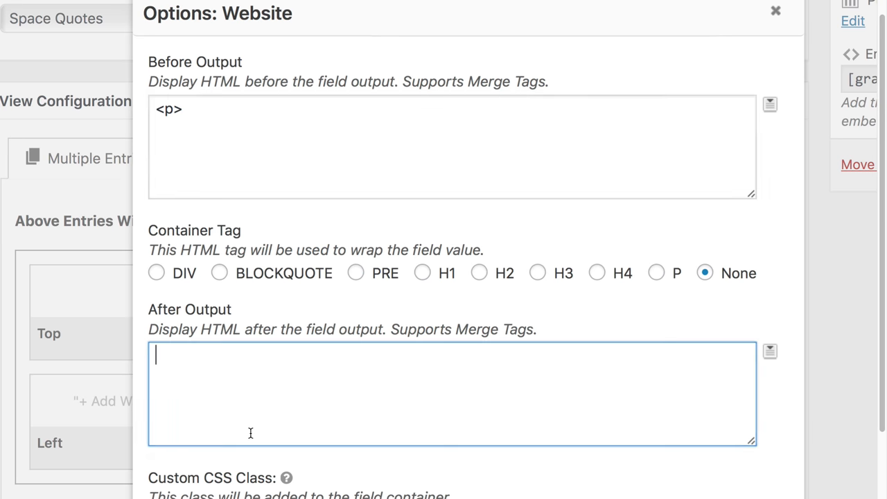
pyautogui.write('</p>')
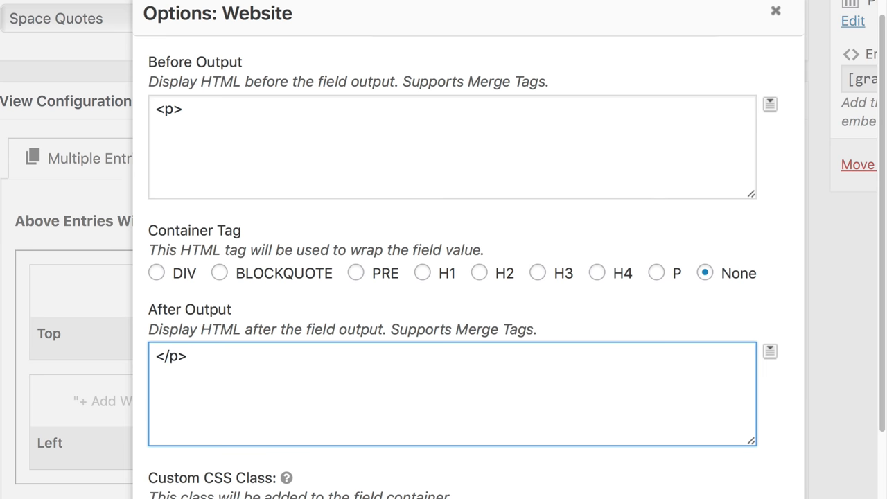
pyautogui.click(231, 112)
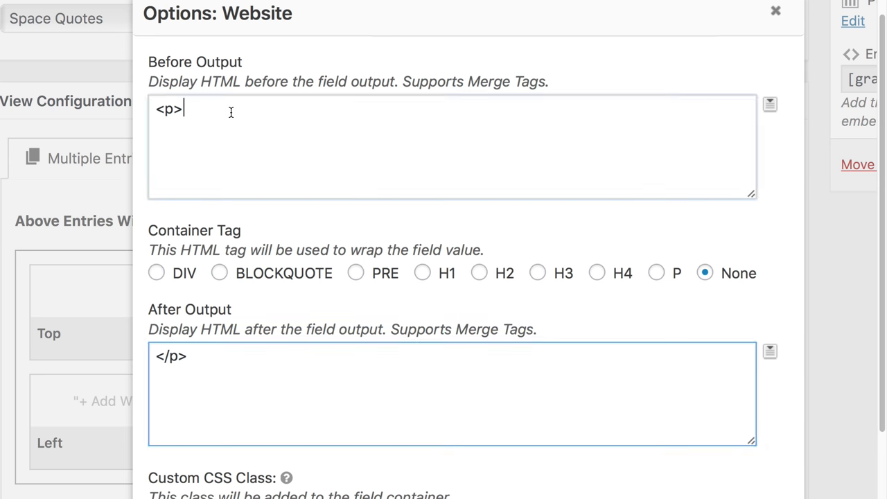
pyautogui.click(450, 145)
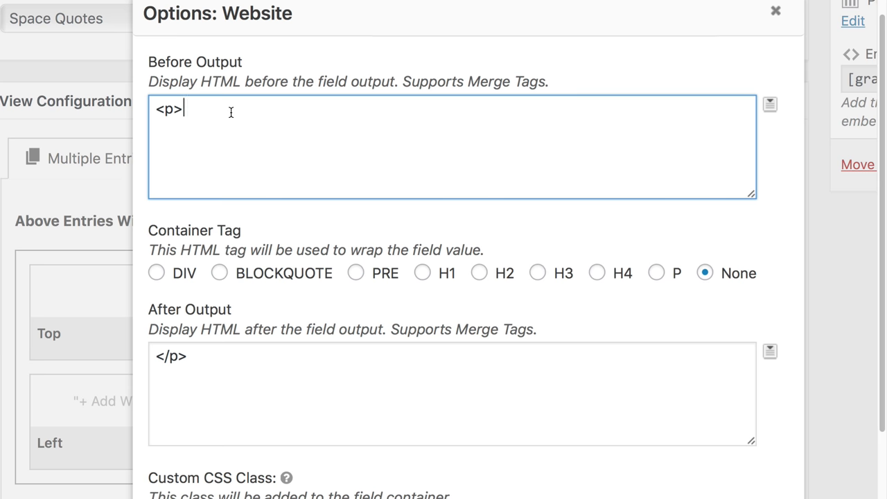
# Step: Add 'Learn more about {Name (First)} {Name (Last)} by visiting this website:' inside the paragraph
pyautogui.write('Learn more ab')
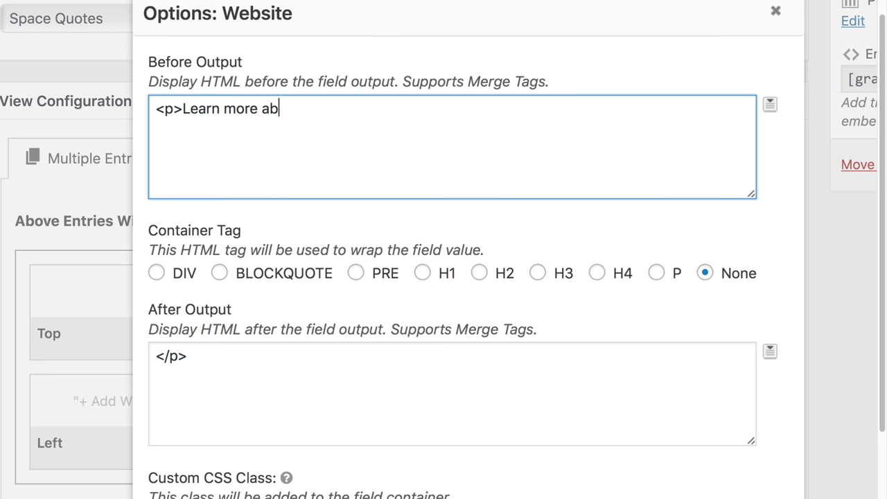
pyautogui.write('out {Name (First):3.3')
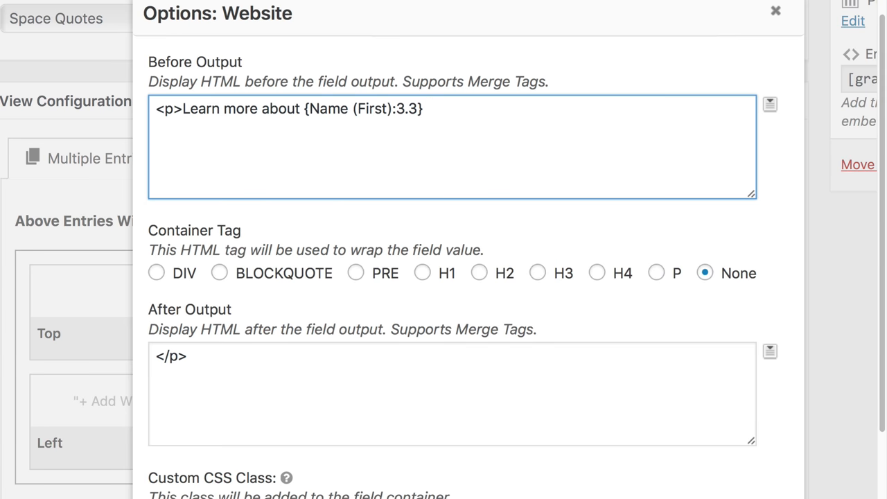
pyautogui.write('{Nam')
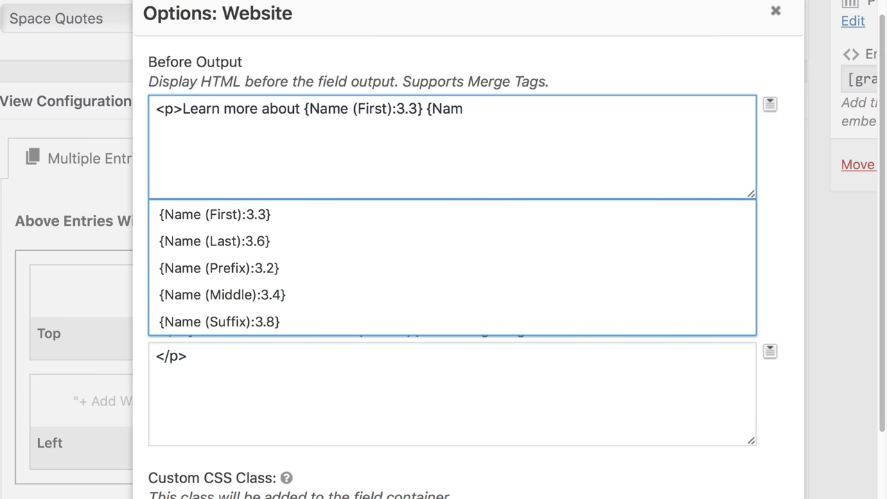
pyautogui.click(214, 240)
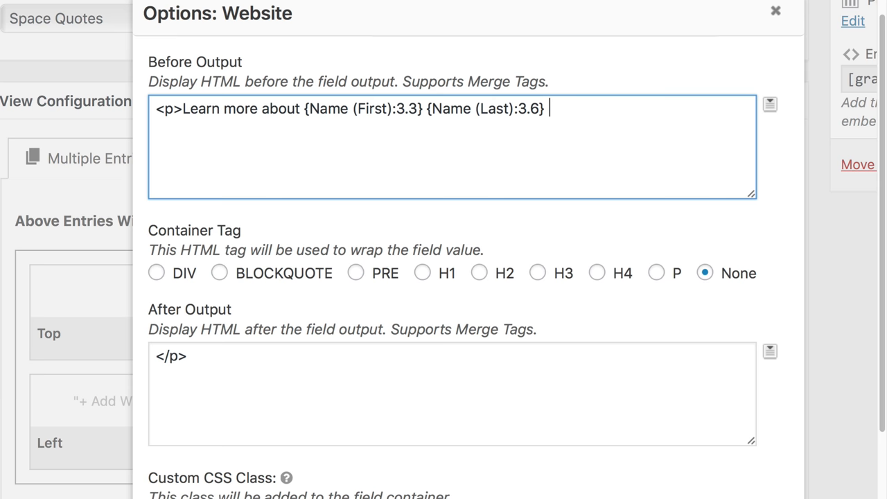
pyautogui.write('by visiting thi')
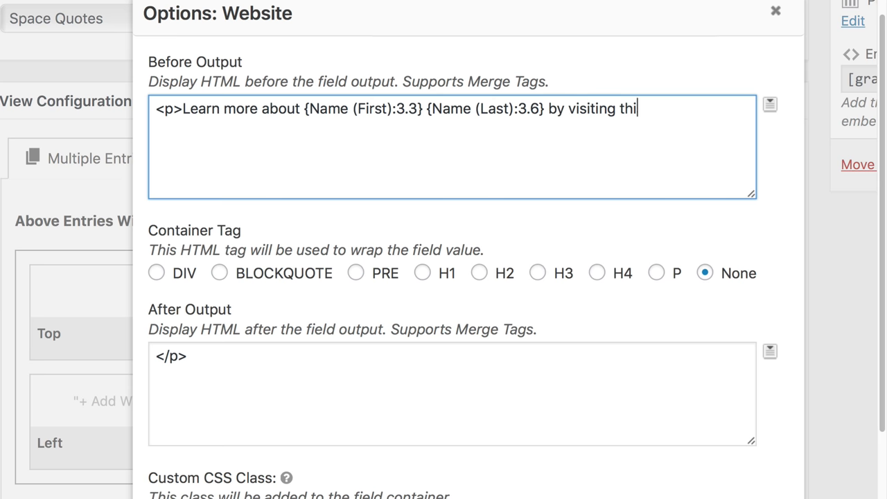
pyautogui.write('s website:')
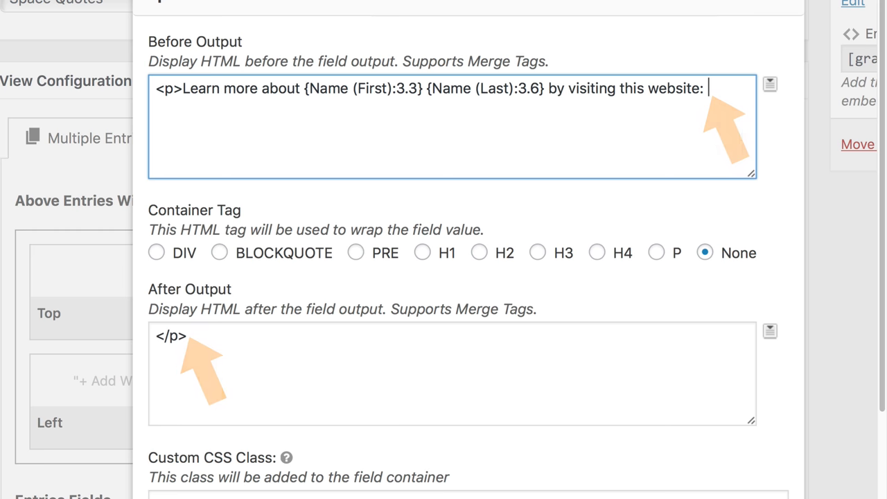
pyautogui.scroll(3)
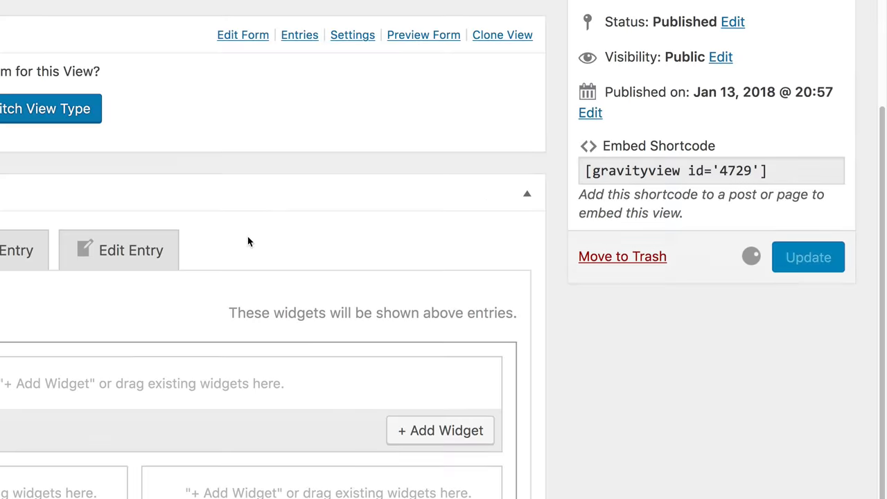
# Step: Update the View and inspect the 'Learn more about Janna Levin…' paragraph on the live page
pyautogui.click(809, 257)
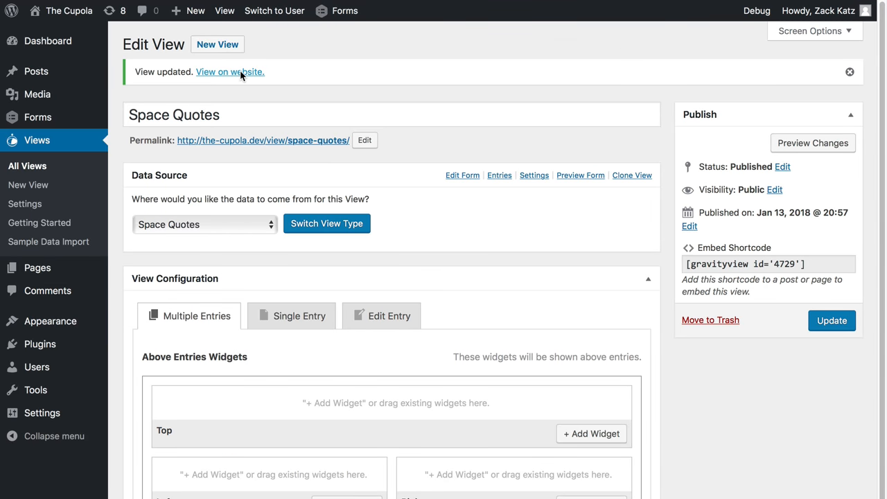
pyautogui.click(230, 71)
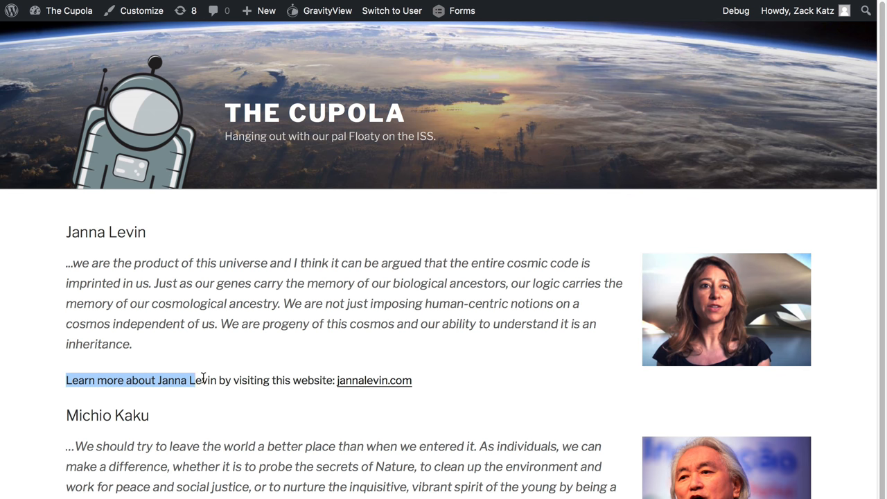
pyautogui.moveTo(433, 382)
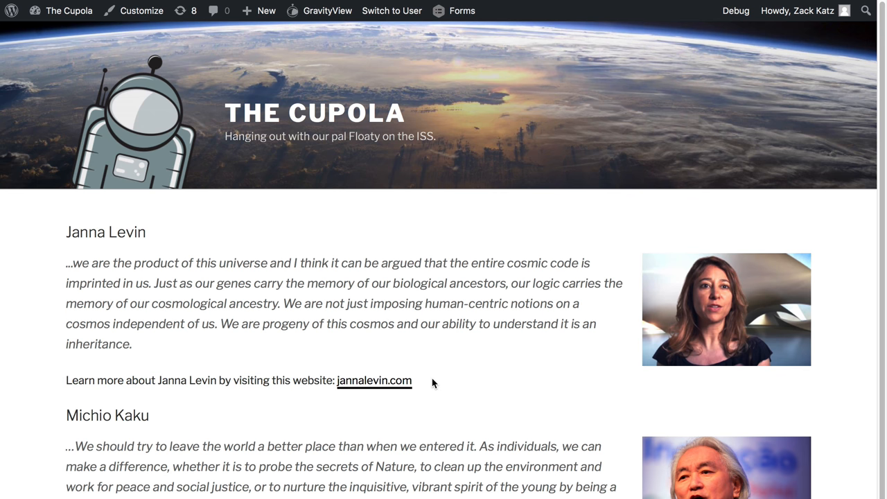
pyautogui.rightClick(310, 380)
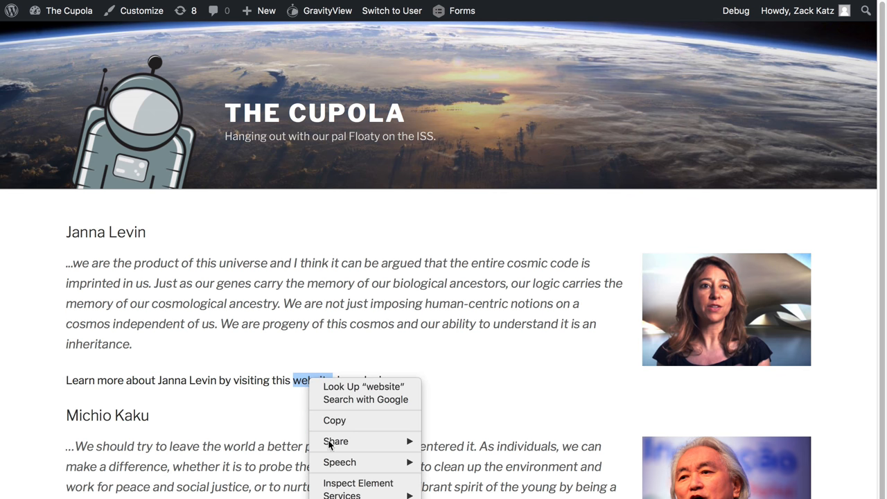
pyautogui.click(359, 482)
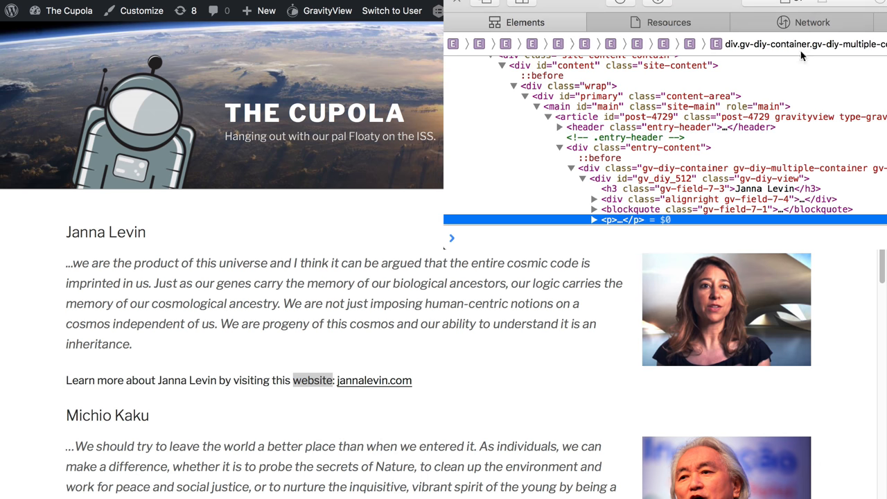